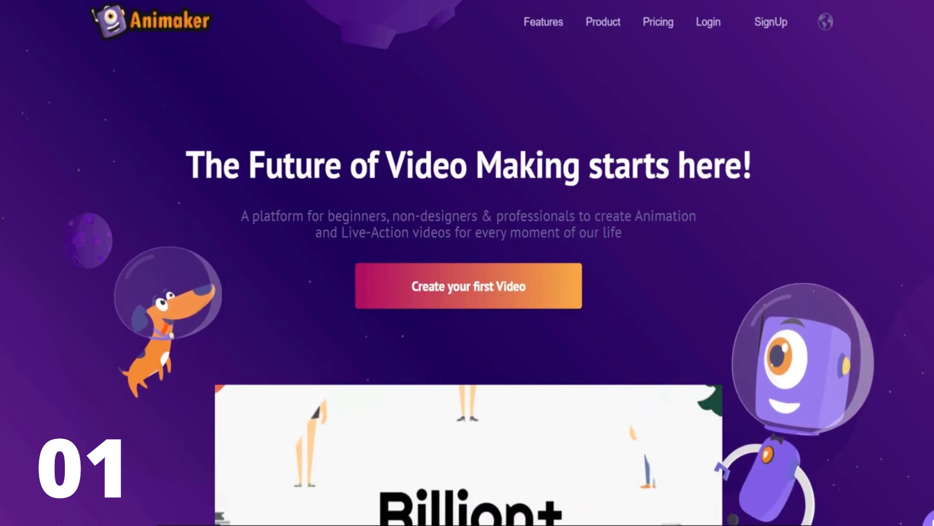
# From the dashboard, open the Create menu listing video, GIF, character, presentation and voice options.
pyautogui.click(467, 286)
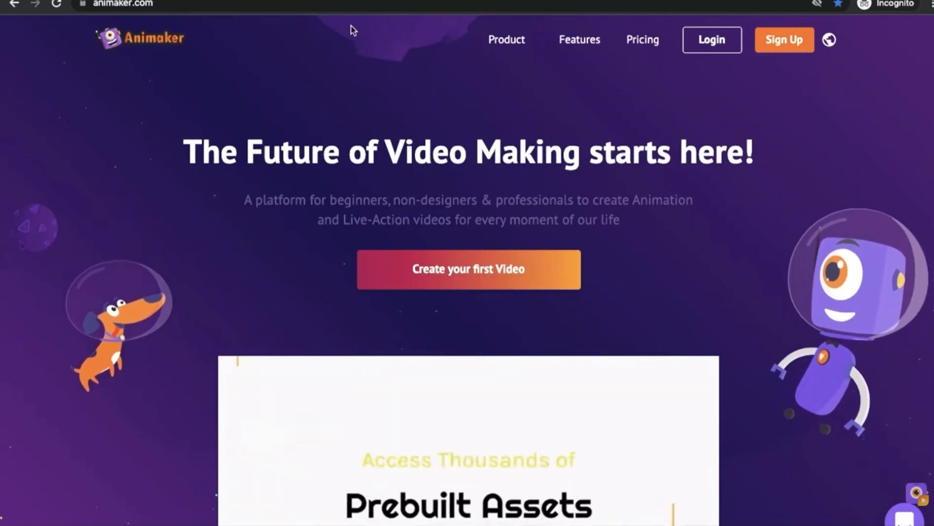
pyautogui.scroll(-3)
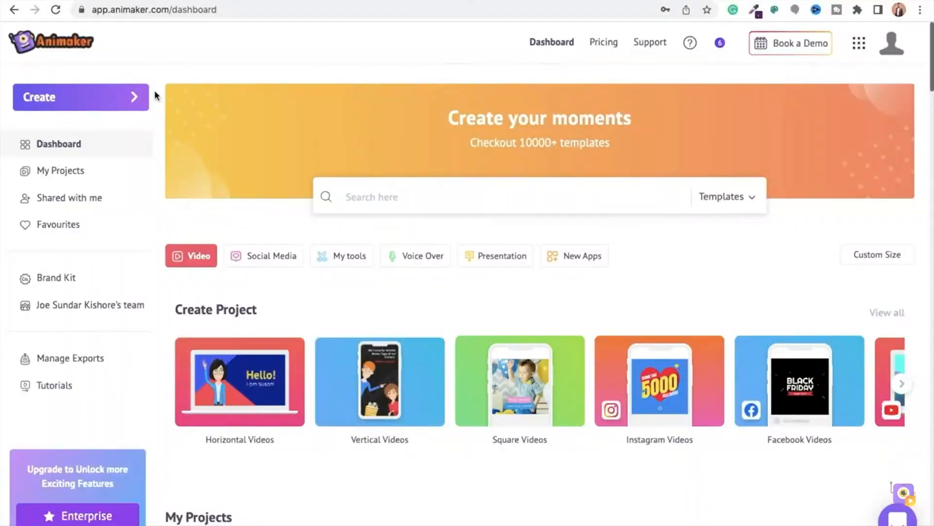
pyautogui.click(81, 98)
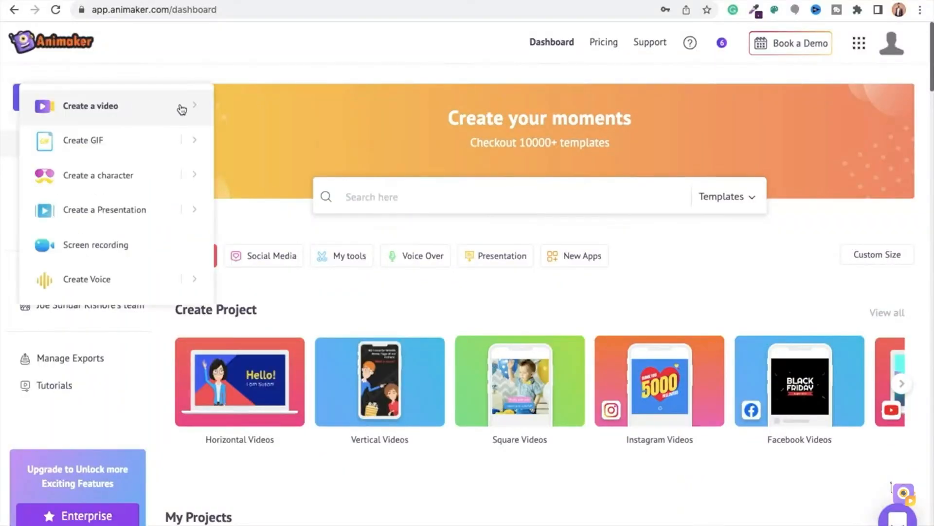